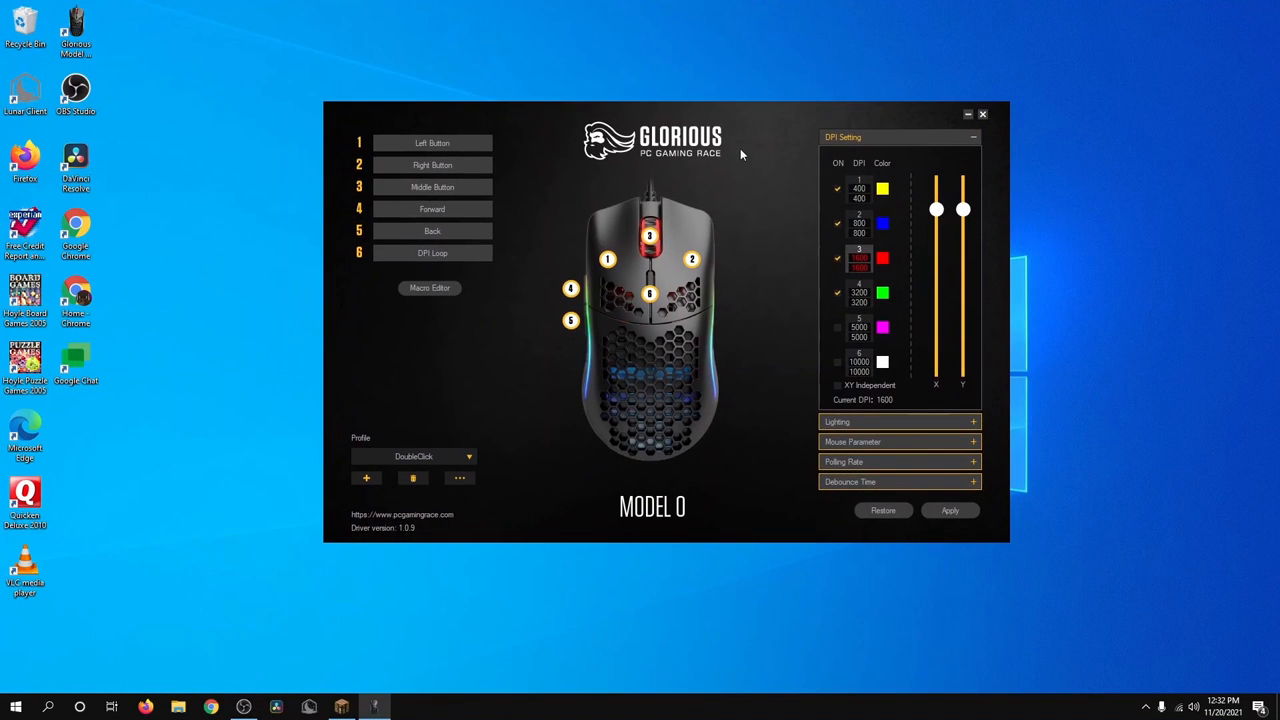
{"action": "mouse_move", "coordinate": [1055, 196]}
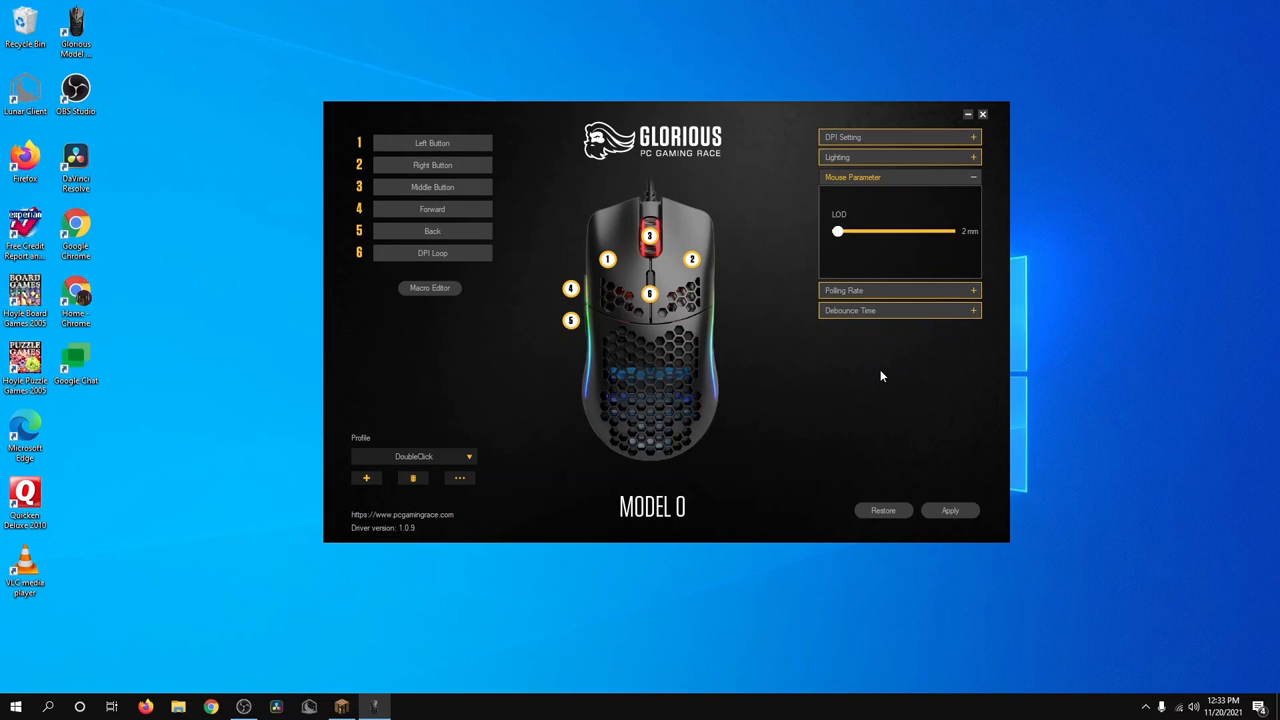
Drag the lift-off distance slider up to 3 mm and back down to test values
{"action": "left_click_drag", "start_coordinate": [838, 231], "coordinate": [938, 231]}
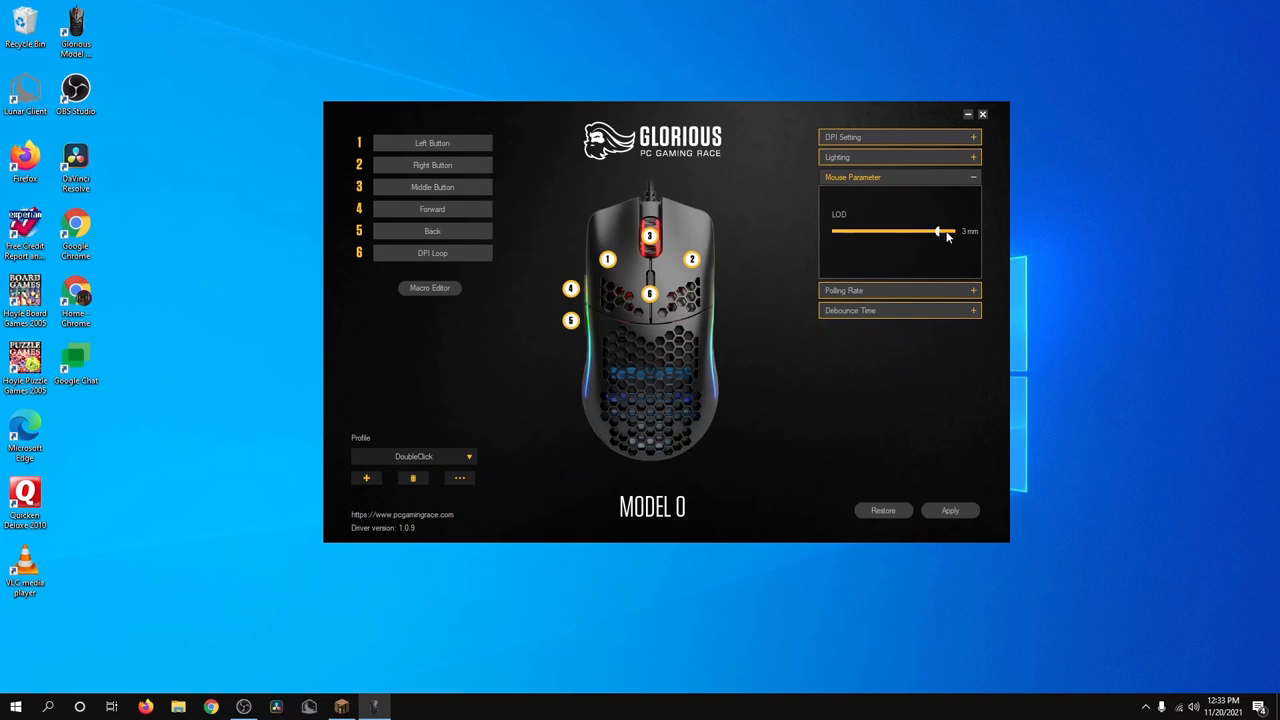
{"action": "left_click_drag", "start_coordinate": [938, 231], "coordinate": [838, 231]}
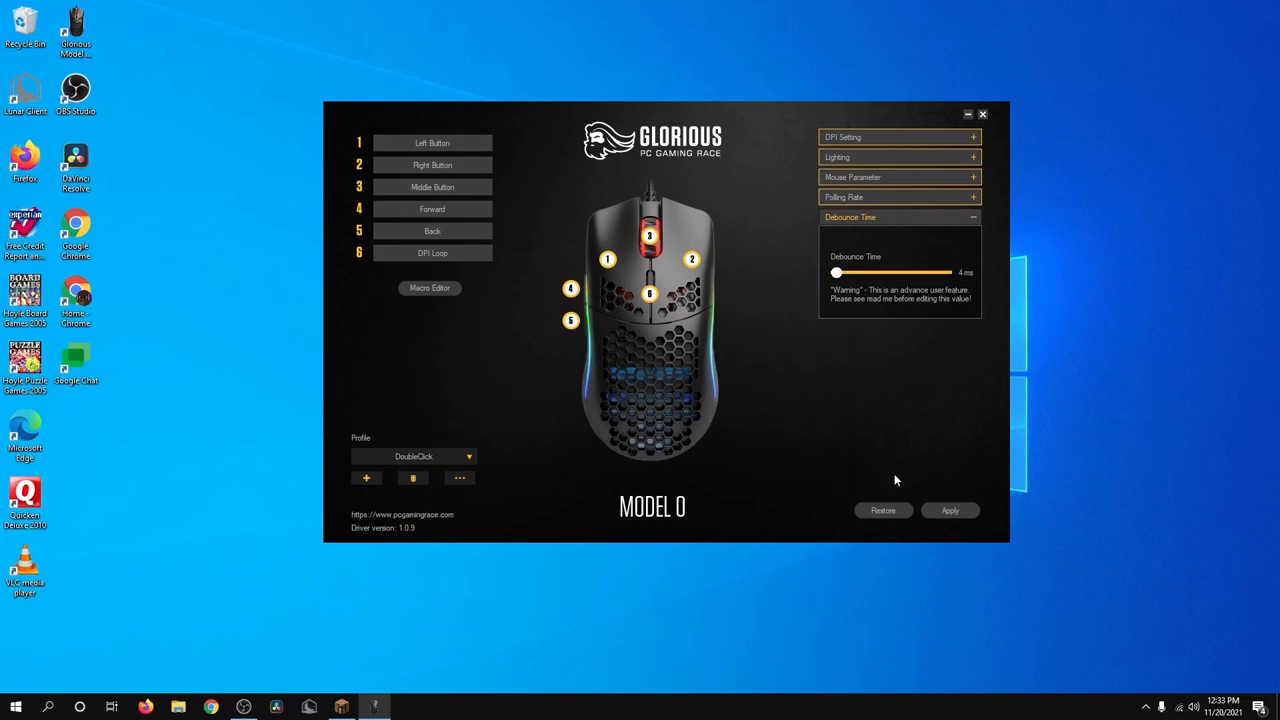
{"action": "left_click_drag", "start_coordinate": [836, 272], "coordinate": [868, 272]}
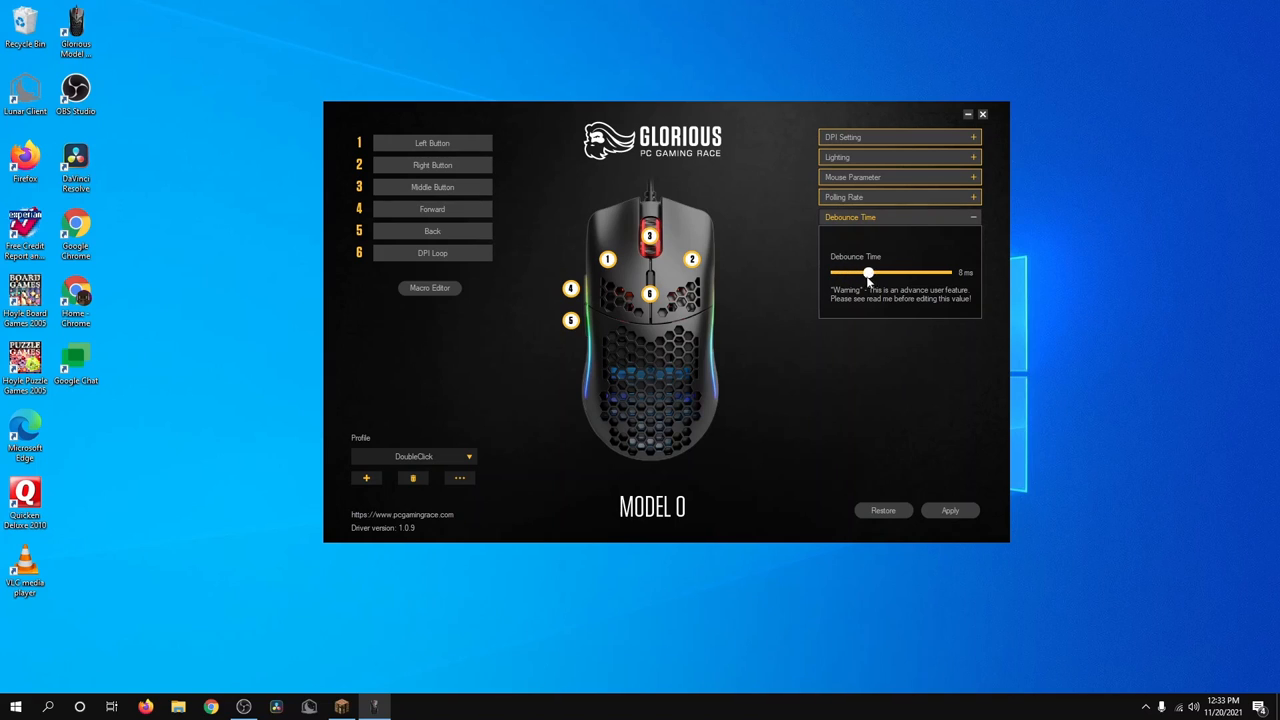
{"action": "left_click_drag", "start_coordinate": [868, 272], "coordinate": [890, 272]}
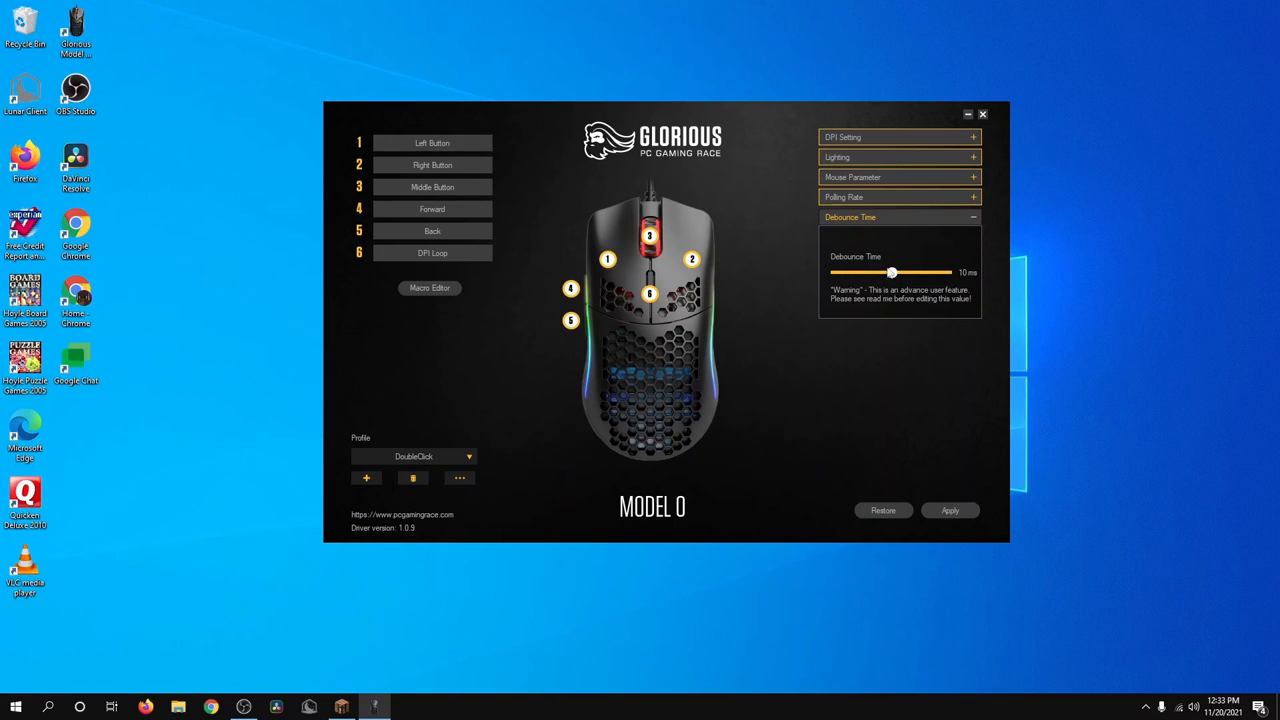
{"action": "mouse_move", "coordinate": [892, 277]}
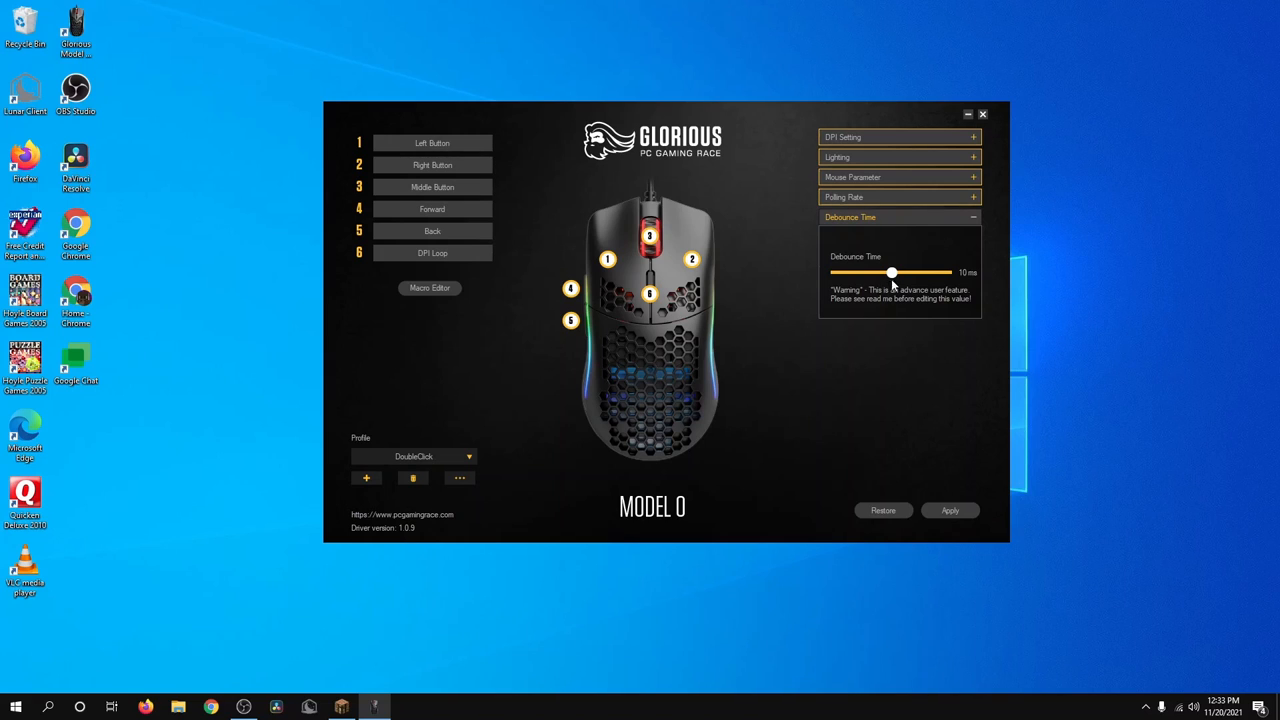
{"action": "left_click_drag", "start_coordinate": [890, 272], "coordinate": [836, 272]}
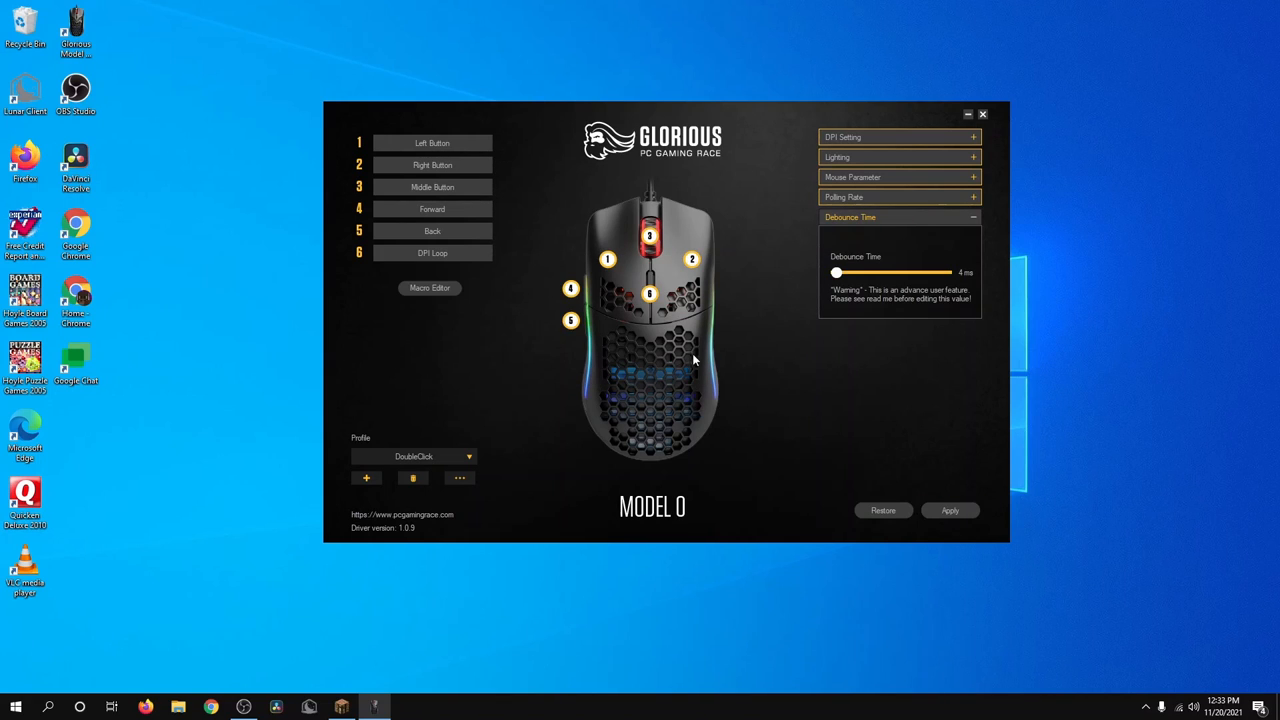
{"action": "mouse_move", "coordinate": [924, 377]}
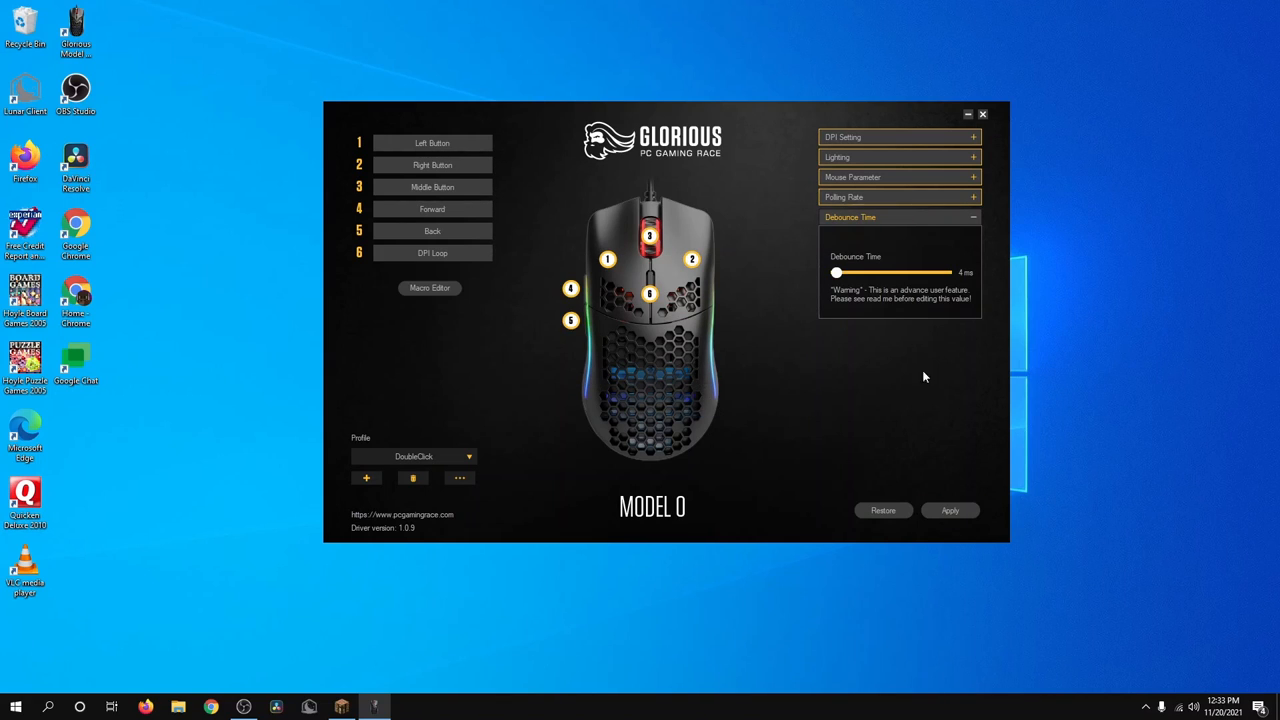
{"action": "mouse_move", "coordinate": [980, 123]}
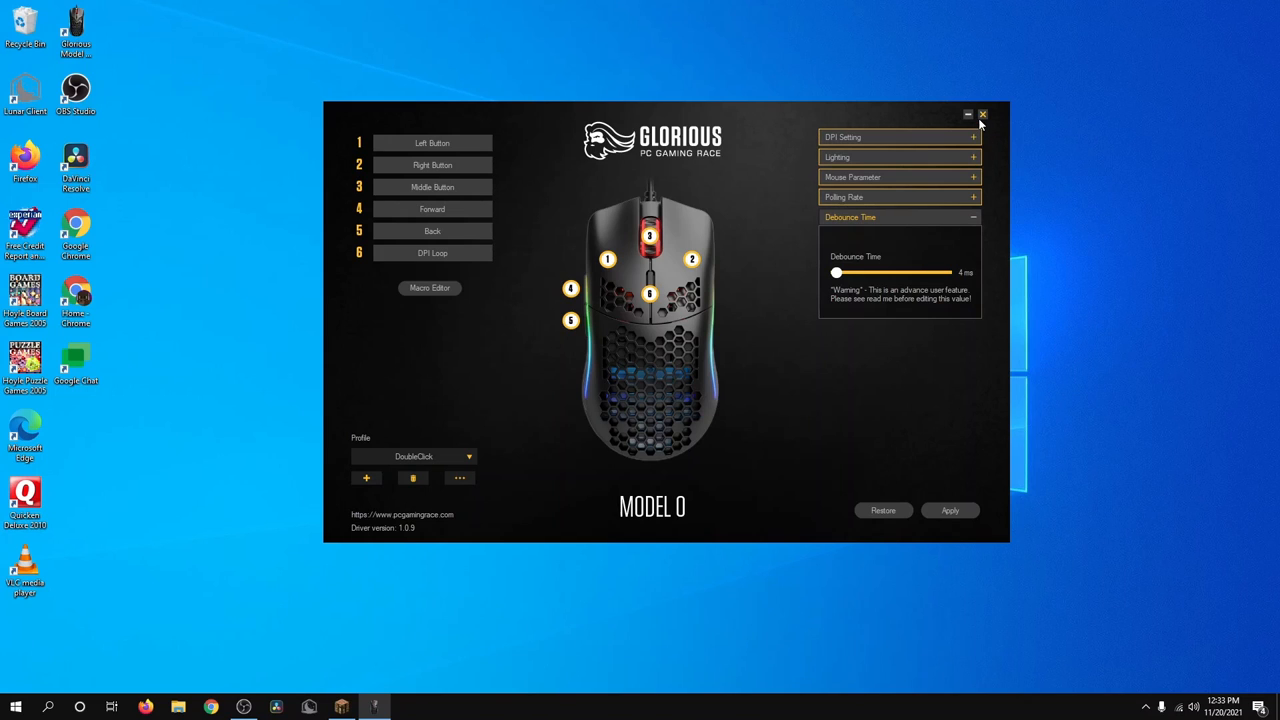
Close the Glorious Model O window and dismiss Minecraft's Options menu in Lunar Client
{"action": "left_click", "coordinate": [983, 114]}
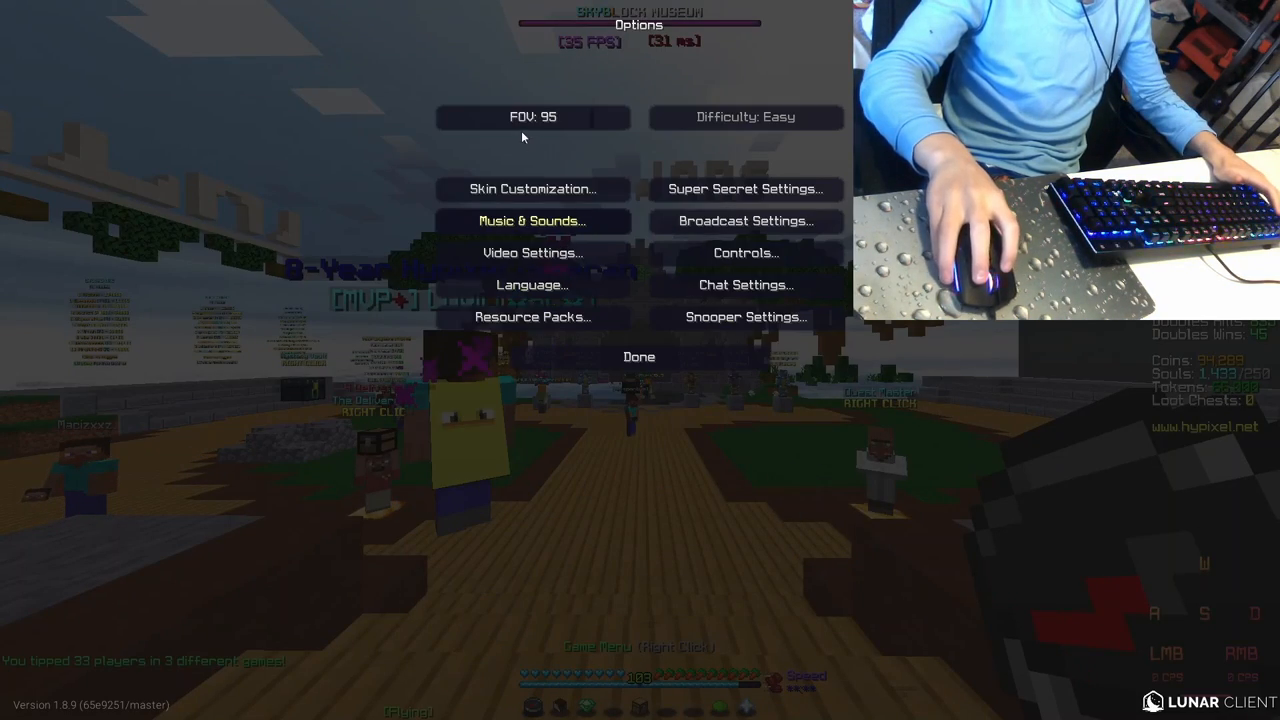
{"action": "left_click", "coordinate": [638, 356]}
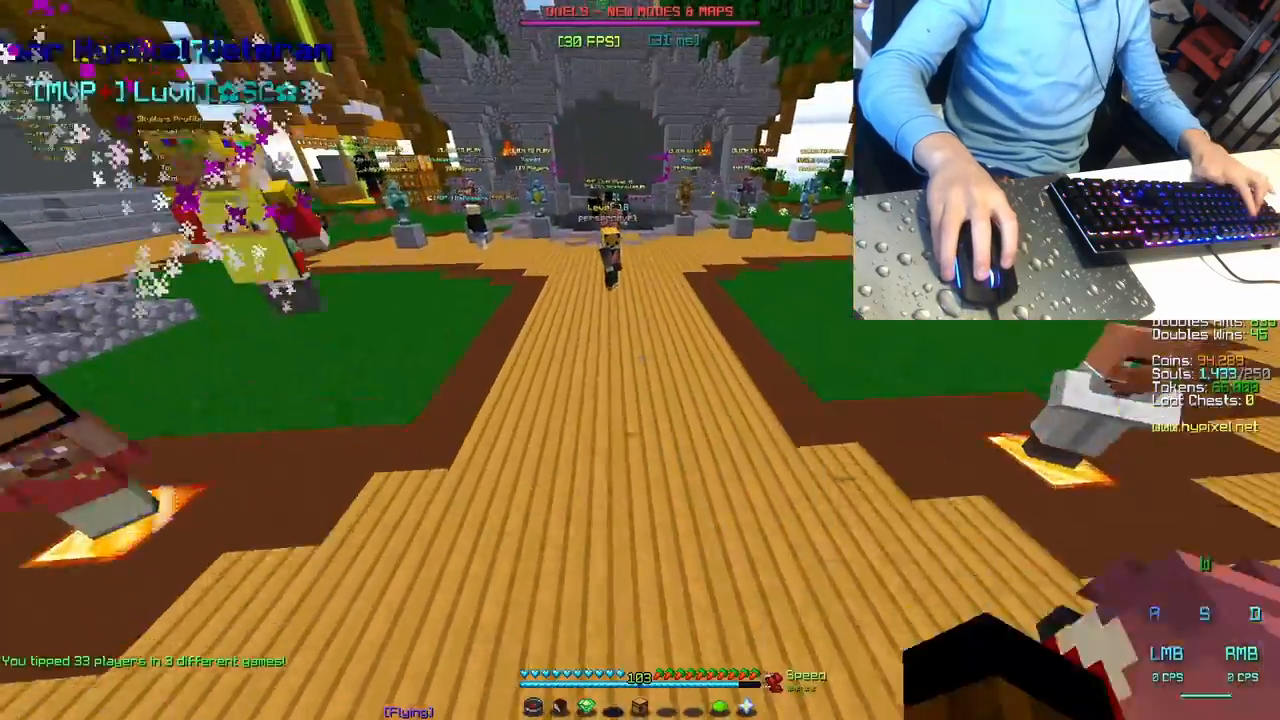